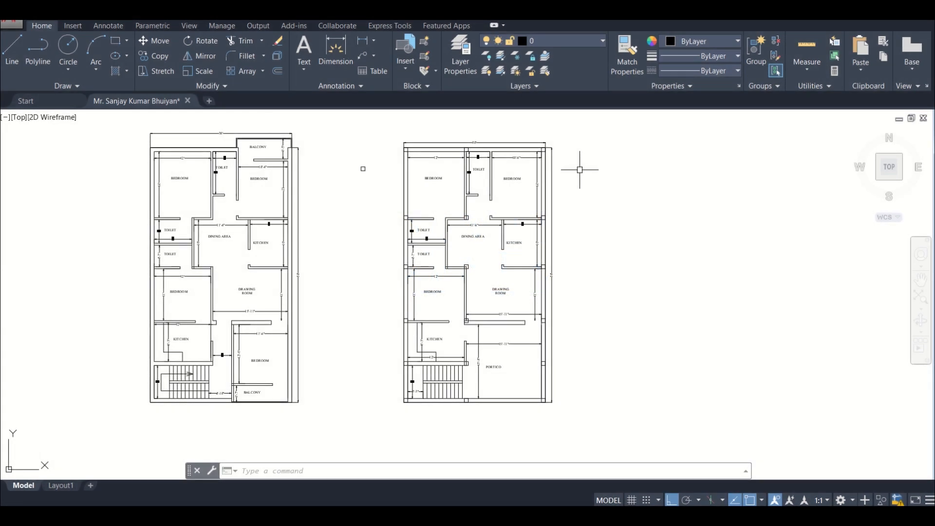
Zoom to the dining-area wall corner and select its small square column block
scroll(up, 3)
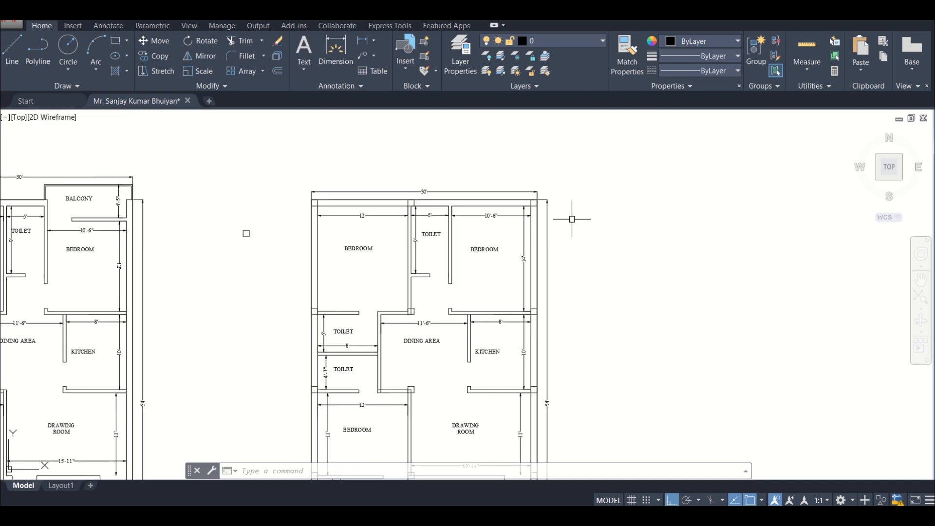
scroll(up, 3)
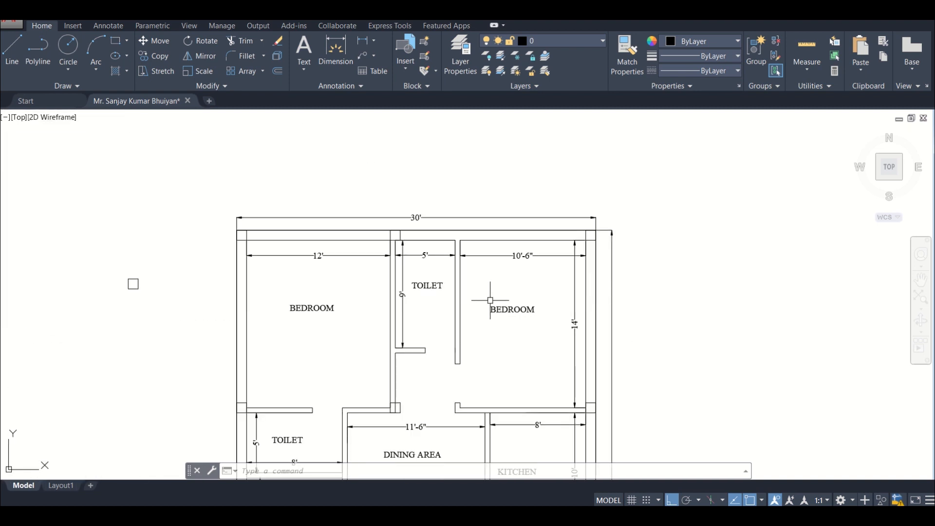
scroll(down, 3)
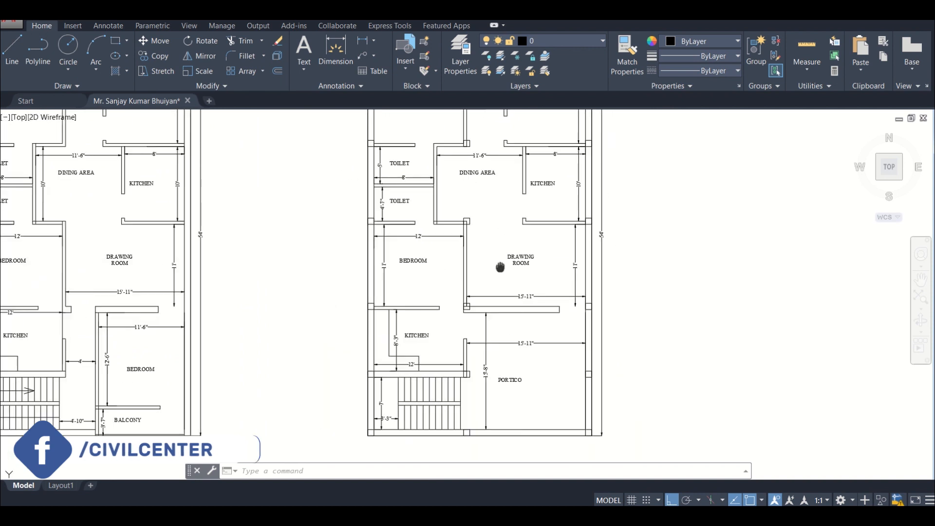
scroll(down, 3)
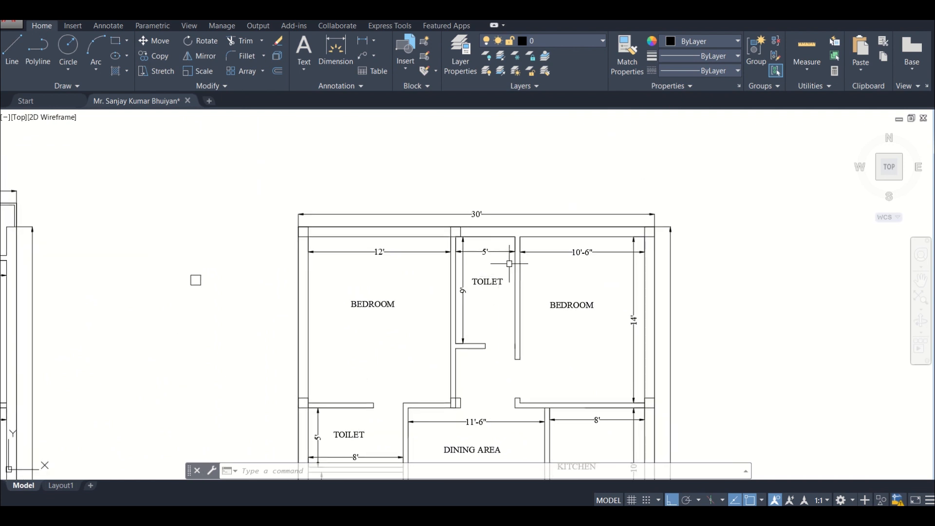
mouse_move(554, 271)
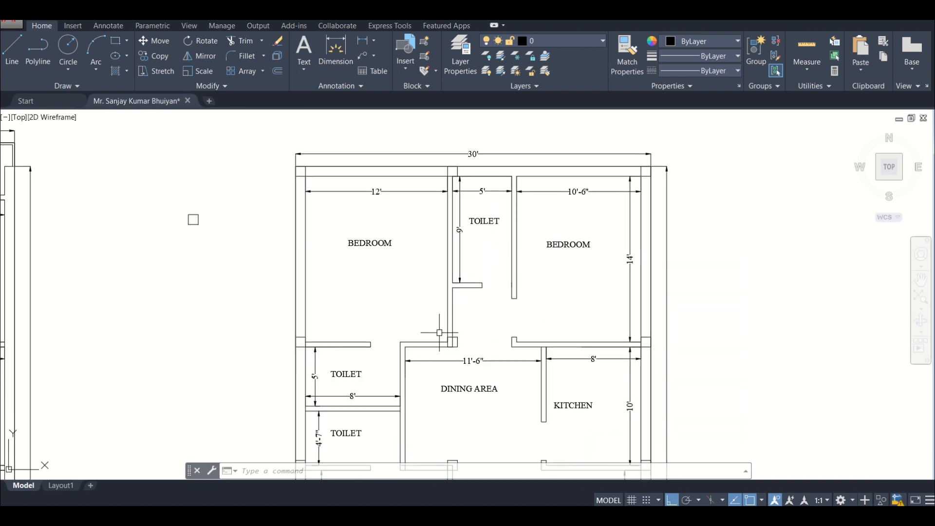
mouse_move(586, 343)
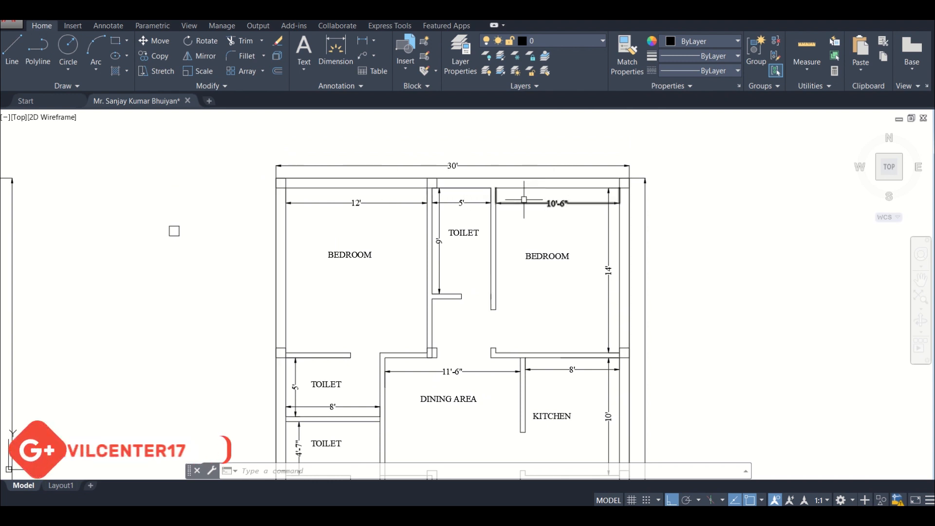
mouse_move(362, 138)
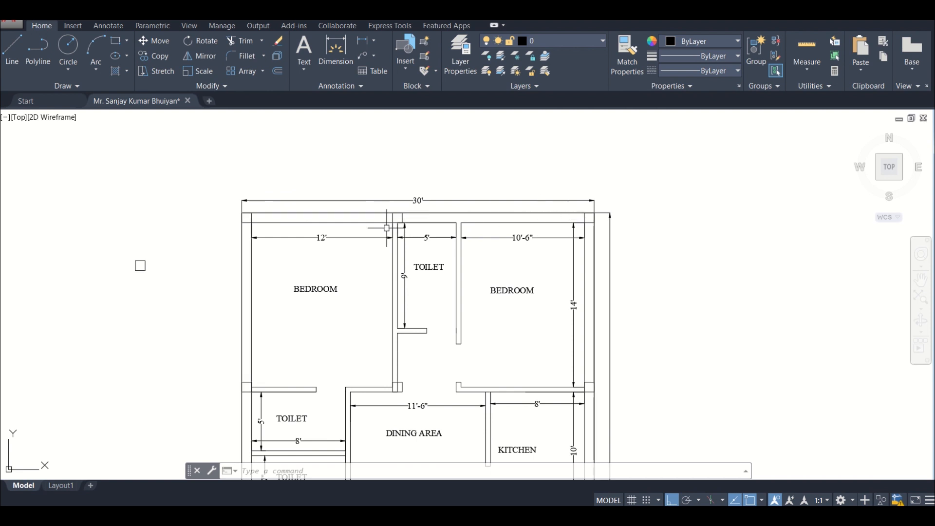
mouse_move(378, 228)
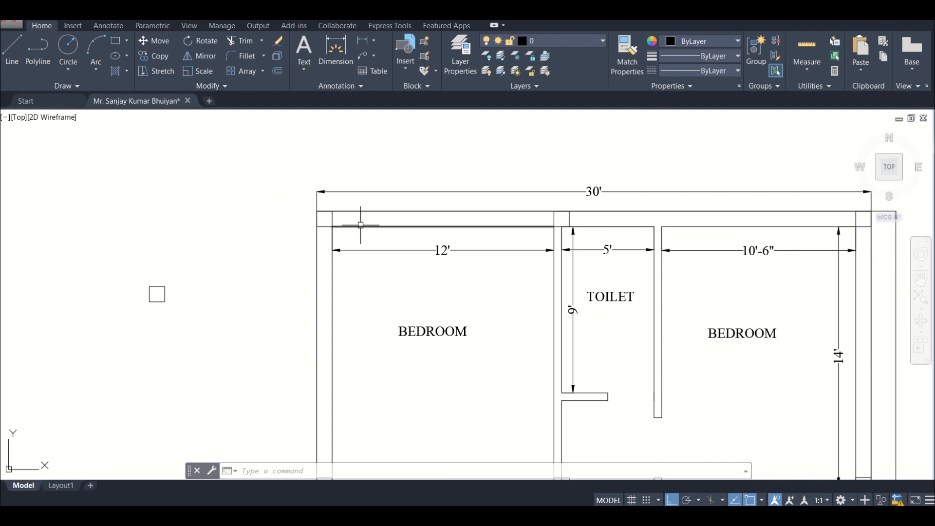
scroll(down, 3)
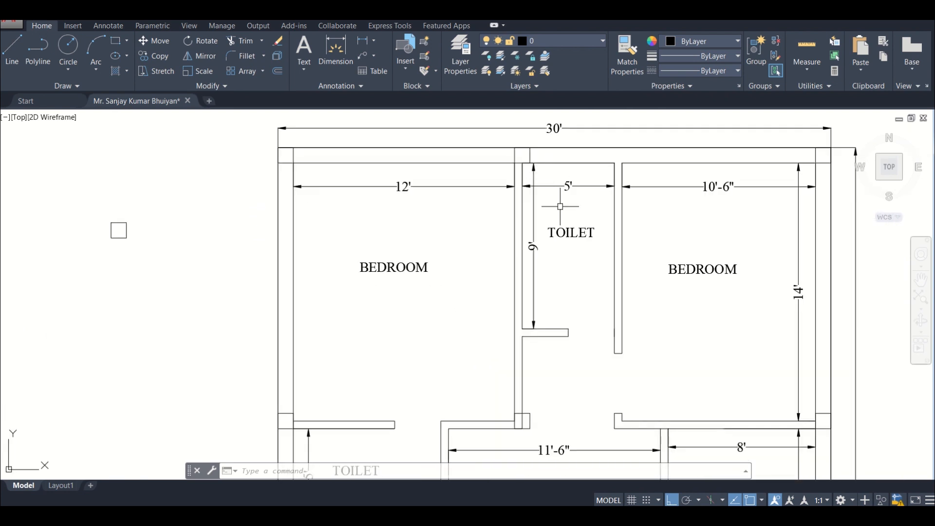
scroll(down, 3)
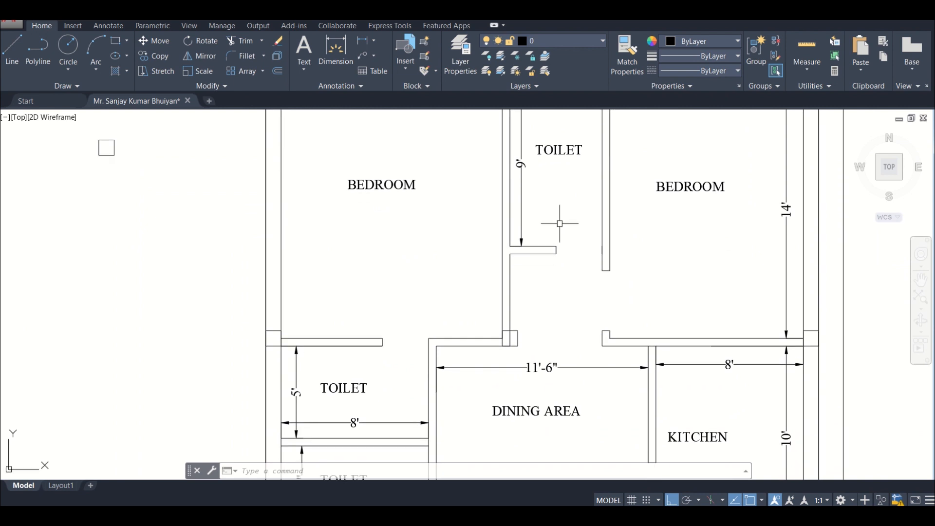
scroll(down, 3)
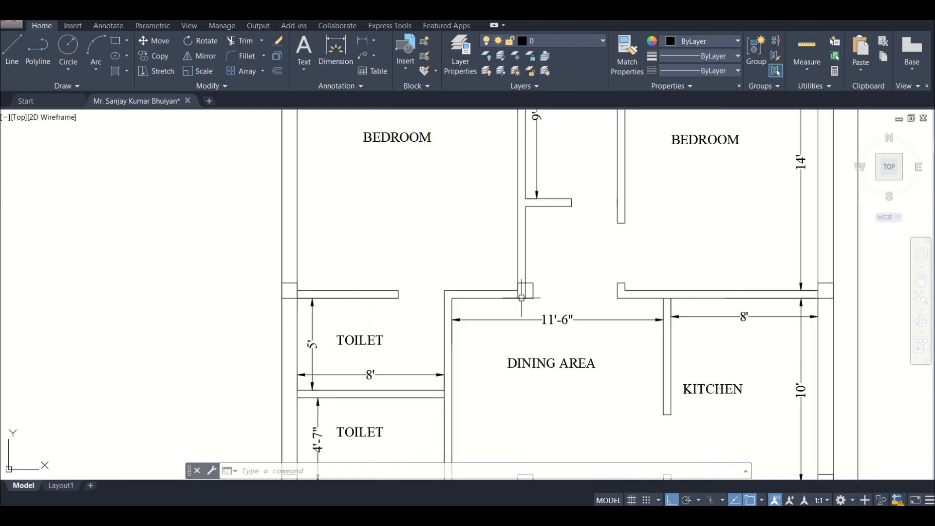
scroll(down, 3)
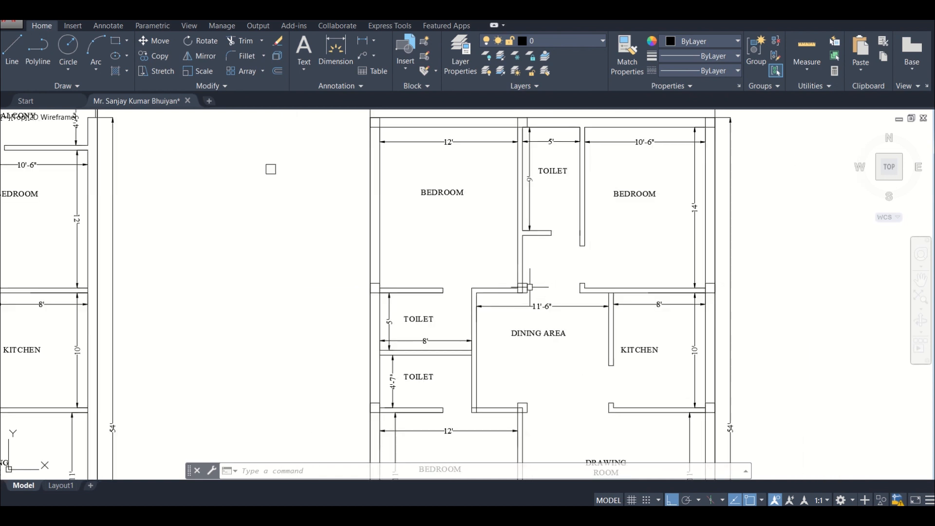
click(523, 288)
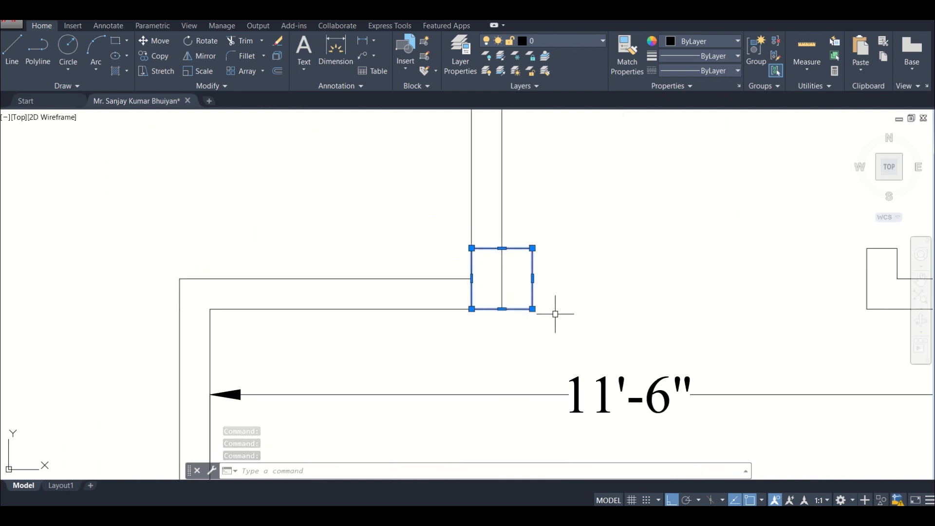
Start Move on the selected column and set its base point at the block
click(154, 41)
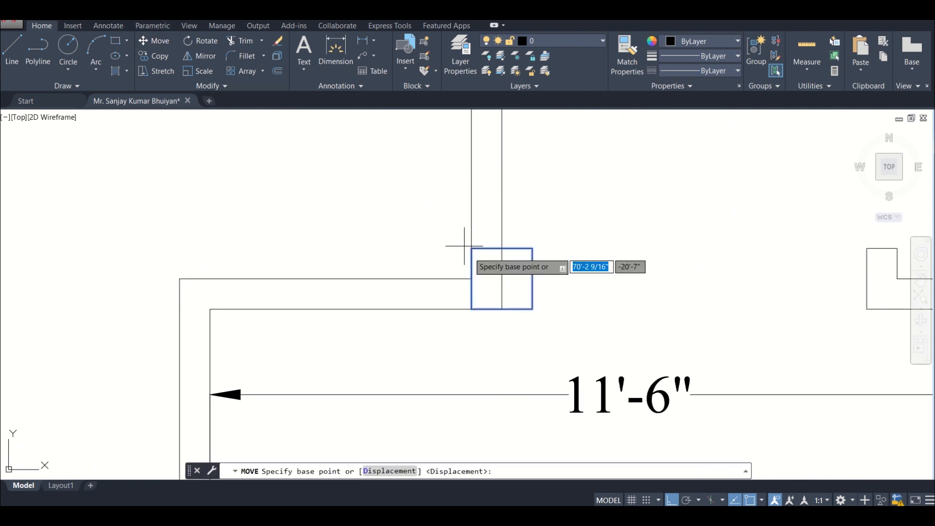
click(502, 280)
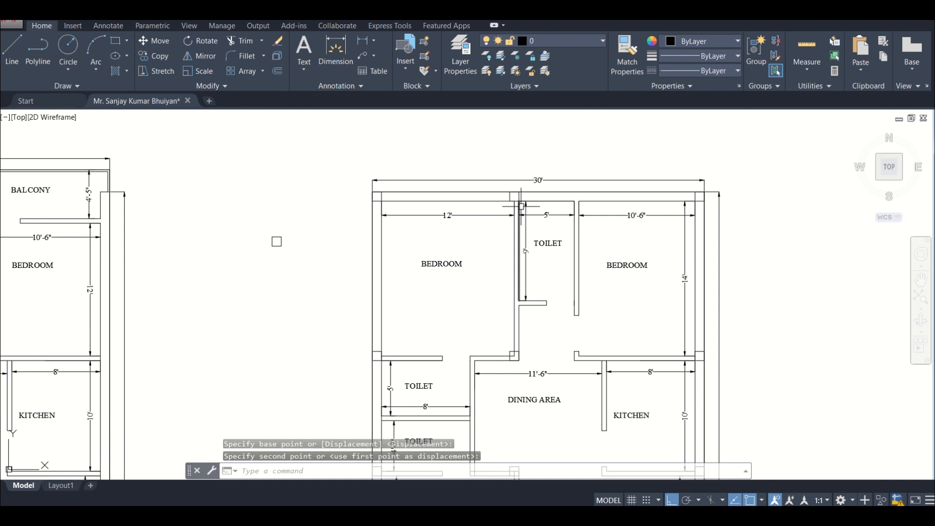
scroll(down, 3)
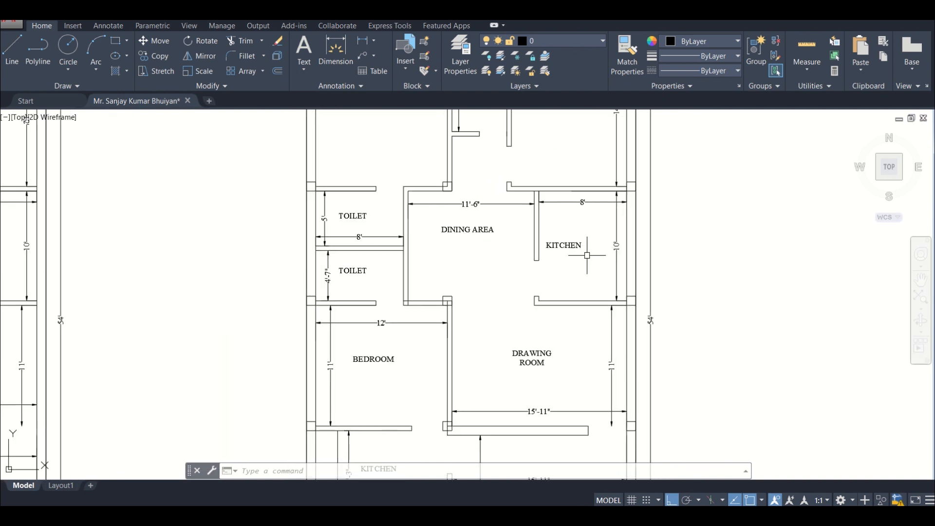
Zoom around the bedroom, toilet and drawing-room wall junctions to inspect the columns
scroll(up, 3)
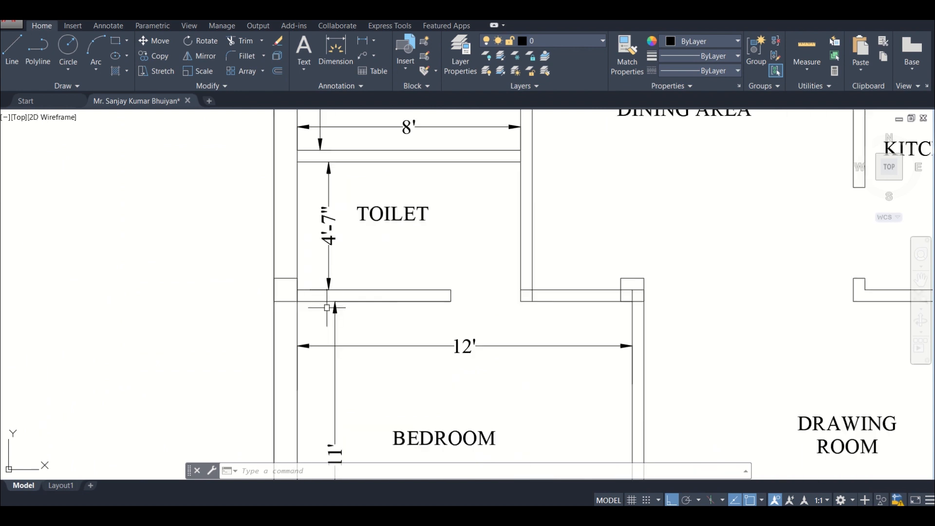
scroll(down, 3)
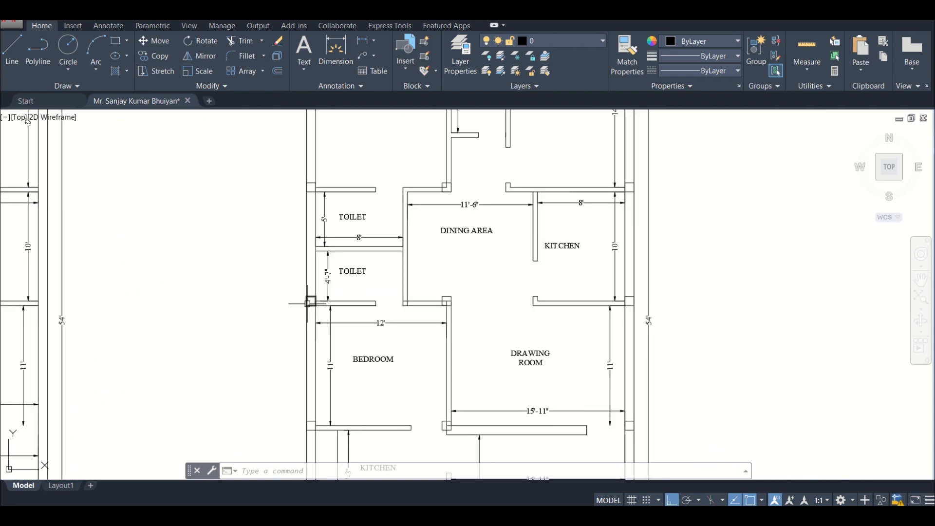
mouse_move(433, 304)
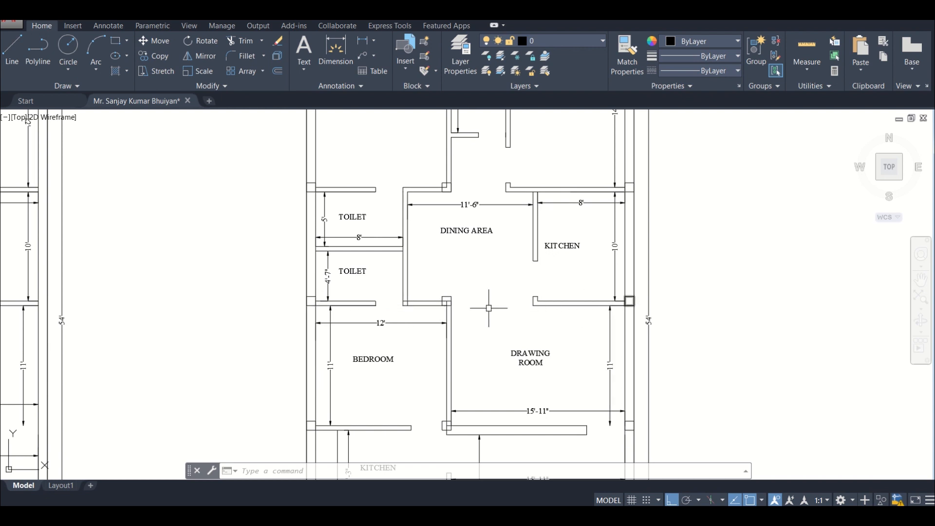
mouse_move(444, 301)
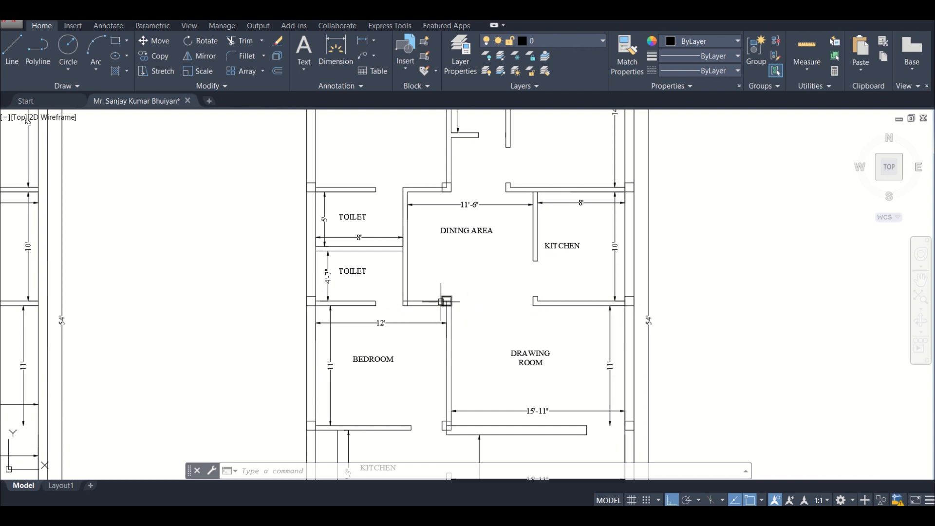
scroll(up, 3)
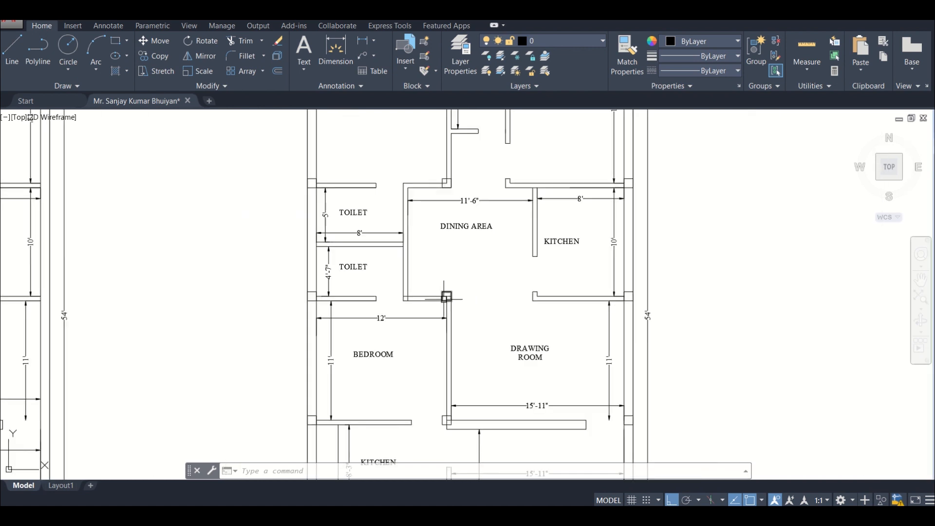
scroll(up, 3)
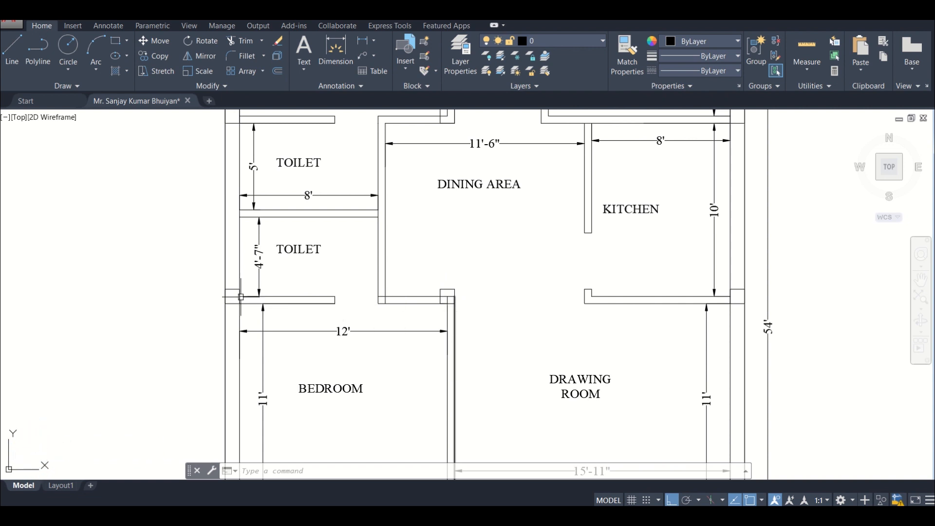
Select the left outer-wall column beside the toilet and set its move base point
click(232, 297)
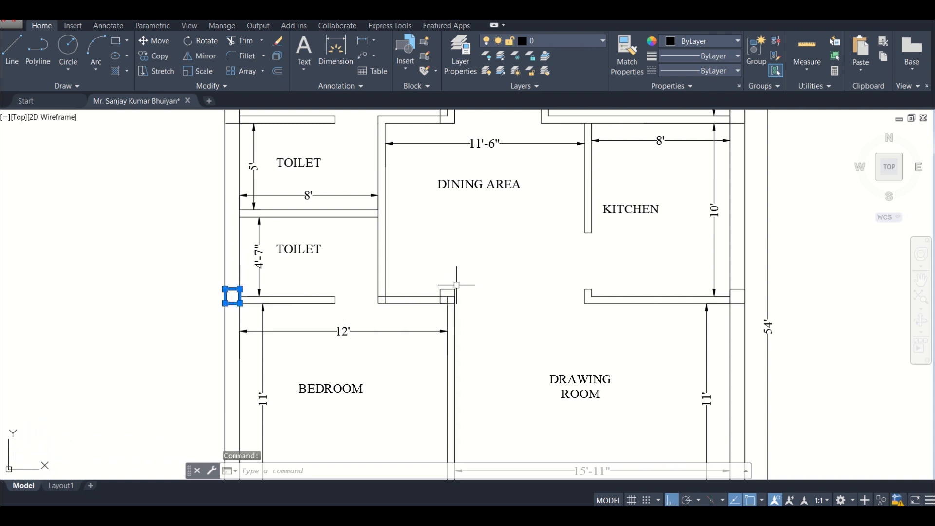
click(447, 296)
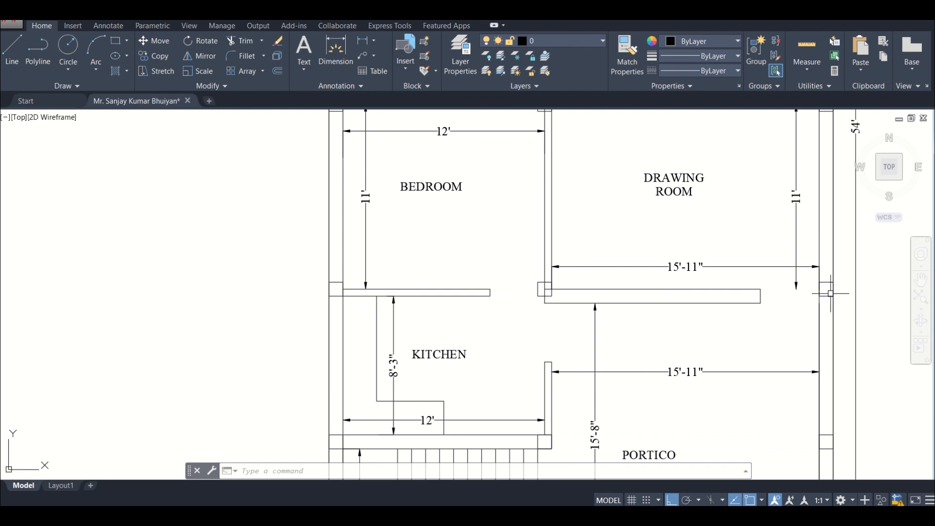
mouse_move(555, 344)
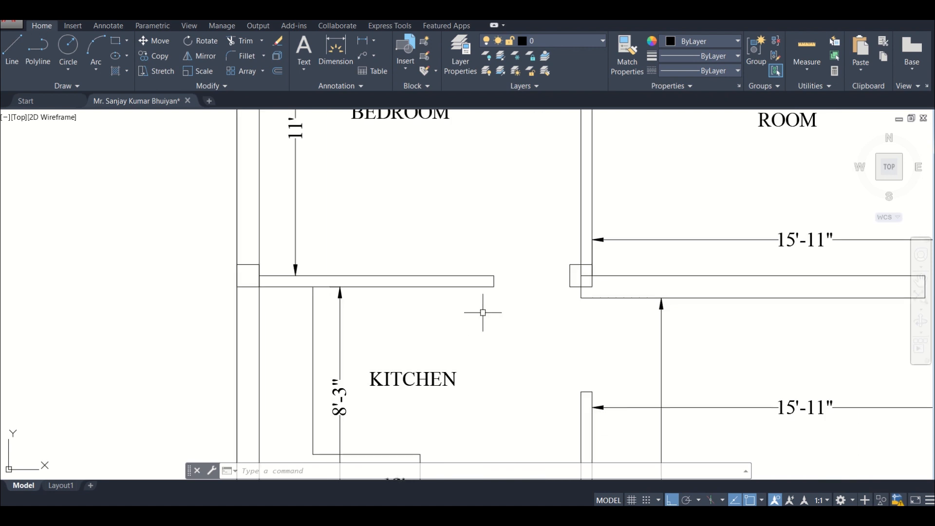
Zoom into the kitchen top wall end and corner column before dimensioning the gap
scroll(down, 3)
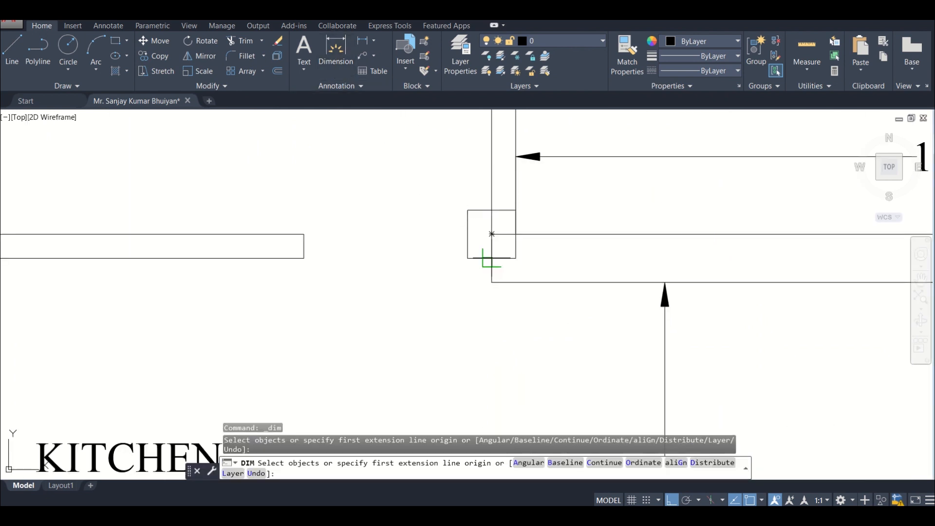
Window-select the kitchen top wall end and stretch it back from a new base point after one cancelled try
click(467, 258)
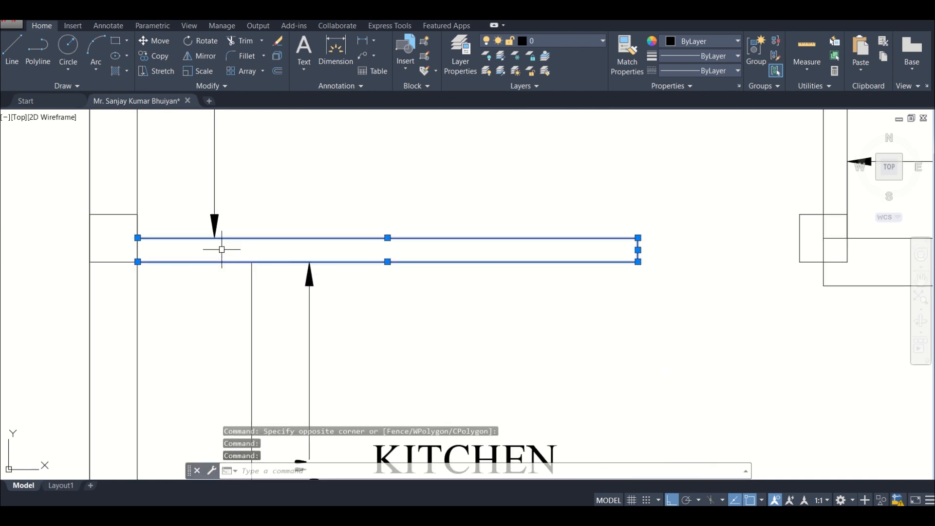
scroll(down, 3)
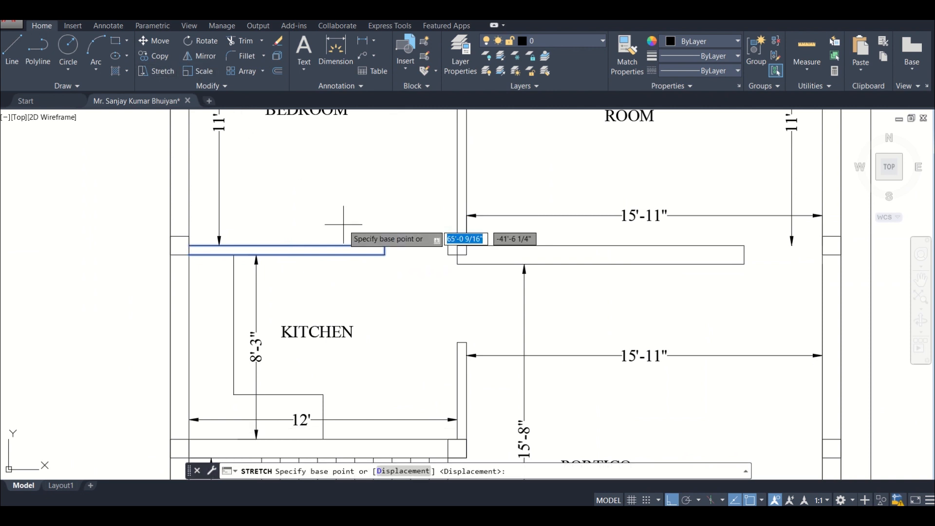
click(343, 252)
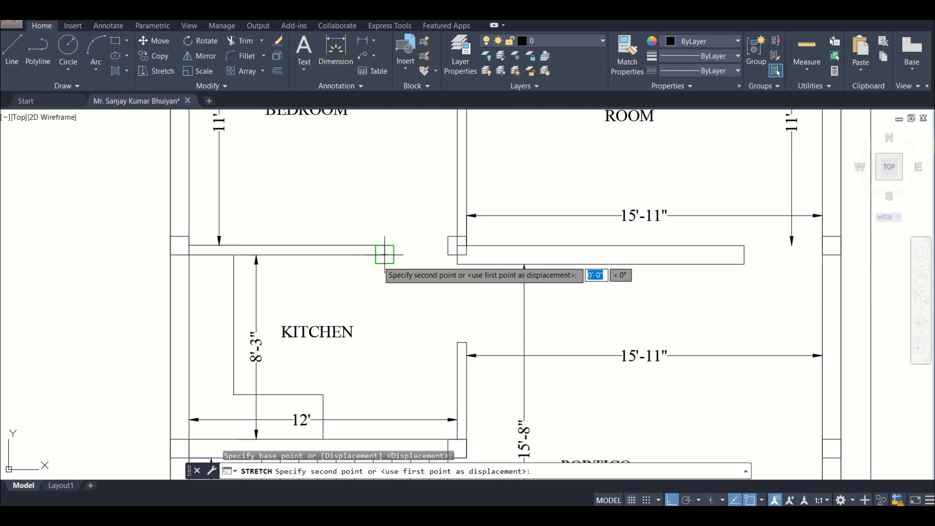
key(Escape)
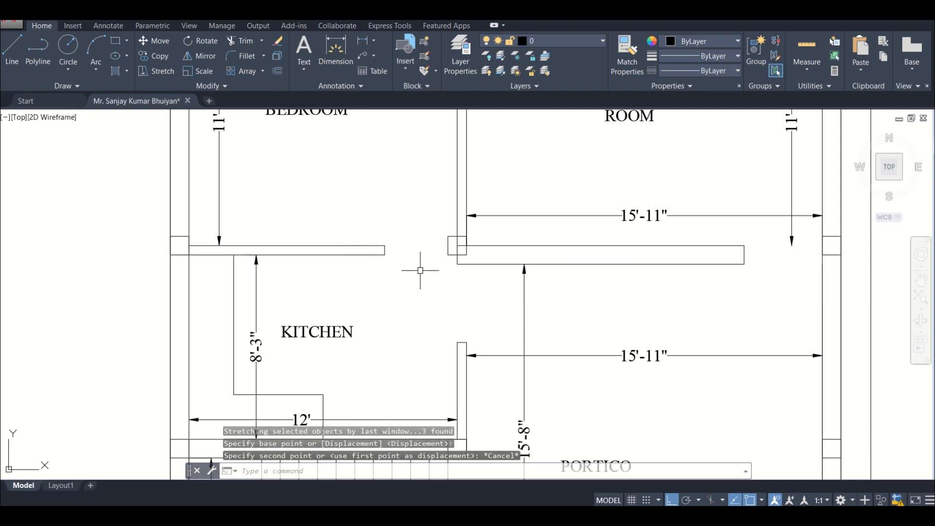
click(286, 250)
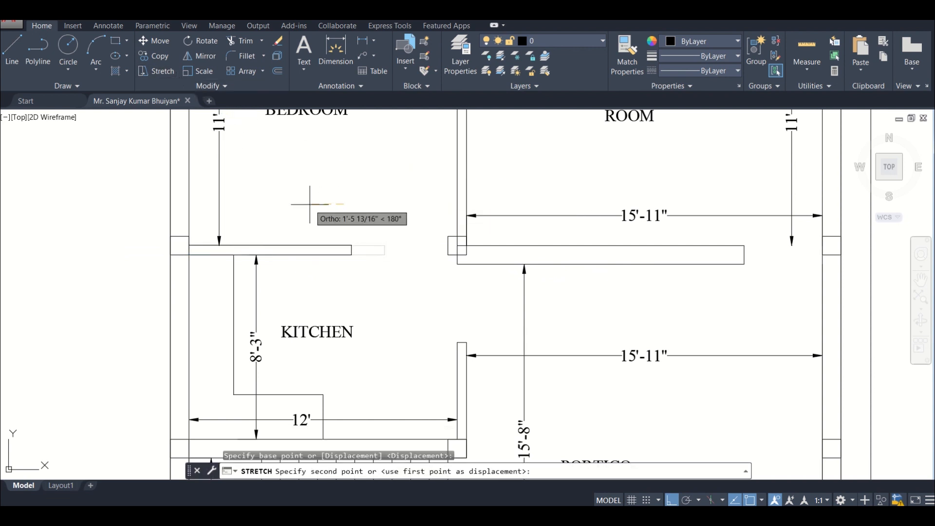
mouse_move(328, 205)
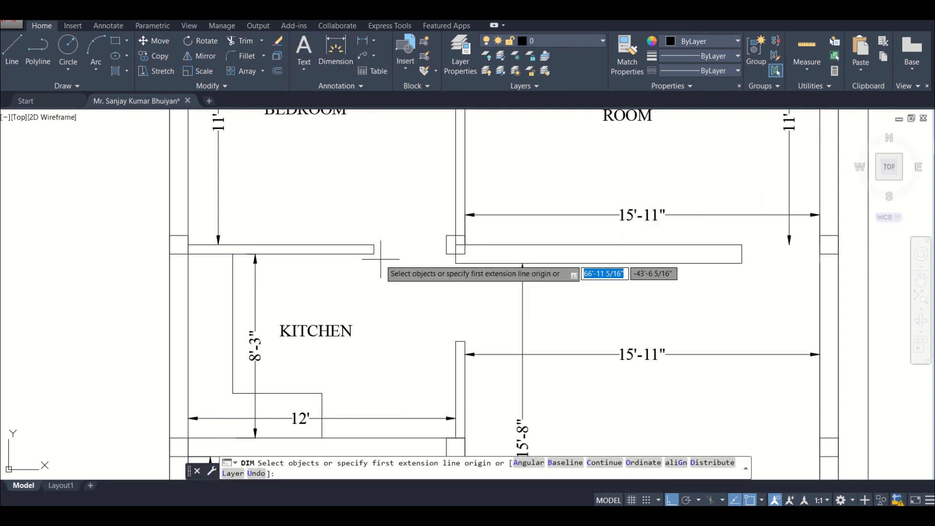
click(455, 245)
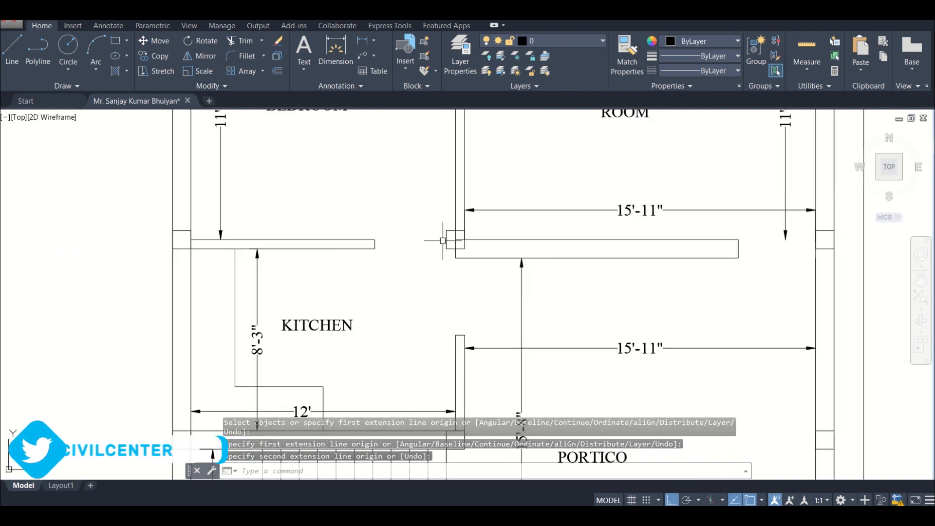
scroll(up, 3)
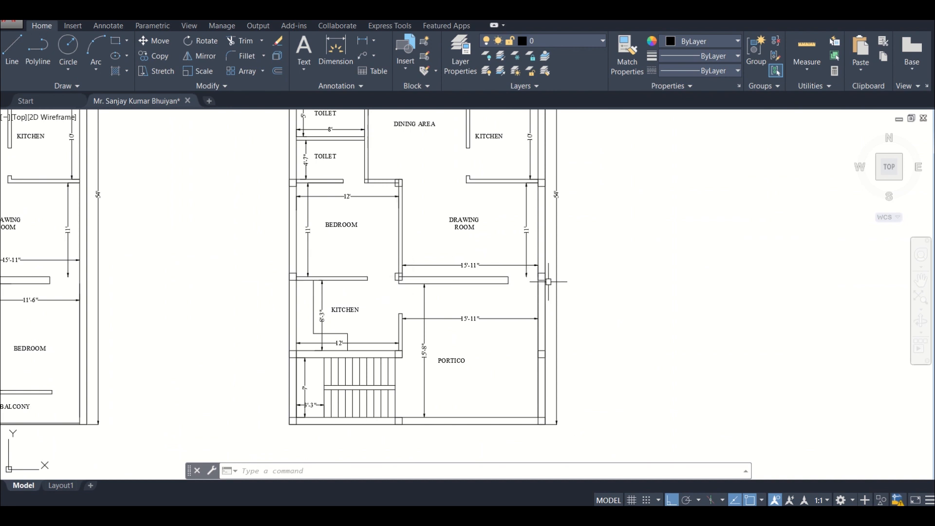
scroll(down, 3)
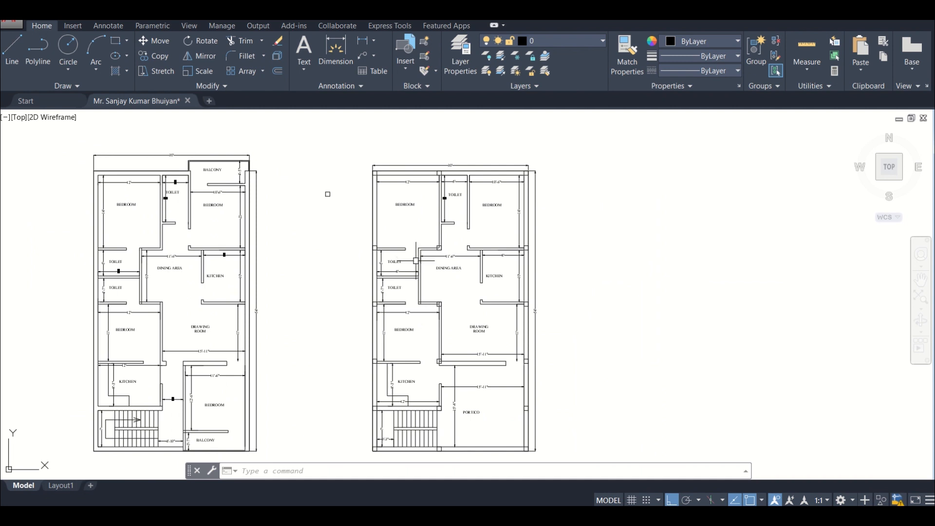
scroll(up, 3)
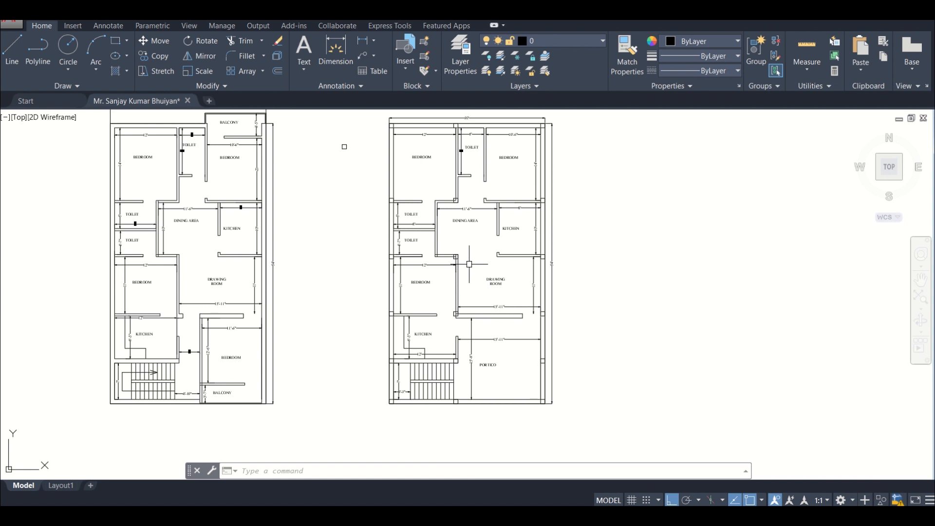
mouse_move(482, 272)
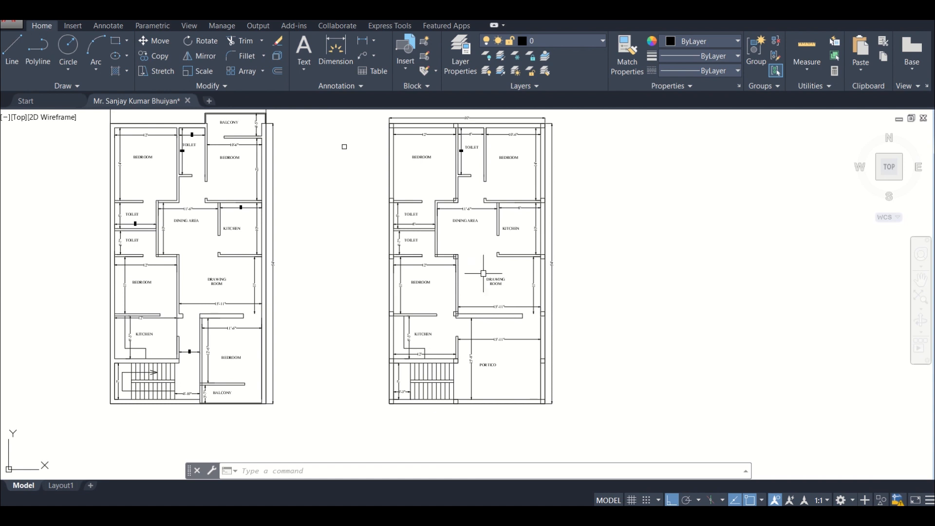